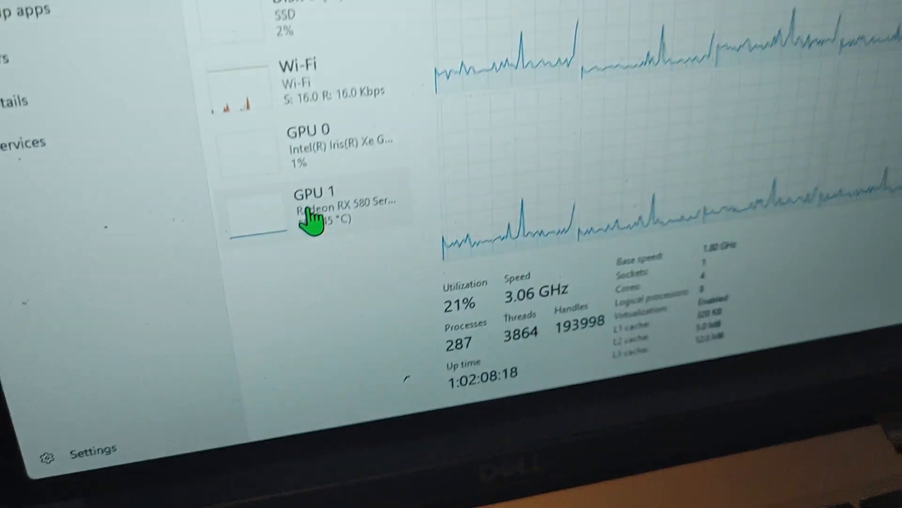
# Step: Switch the System Summary to GPU #1, the Polaris 20 XTX RX 580 with 8 GB GDDR5
pyautogui.click(314, 207)
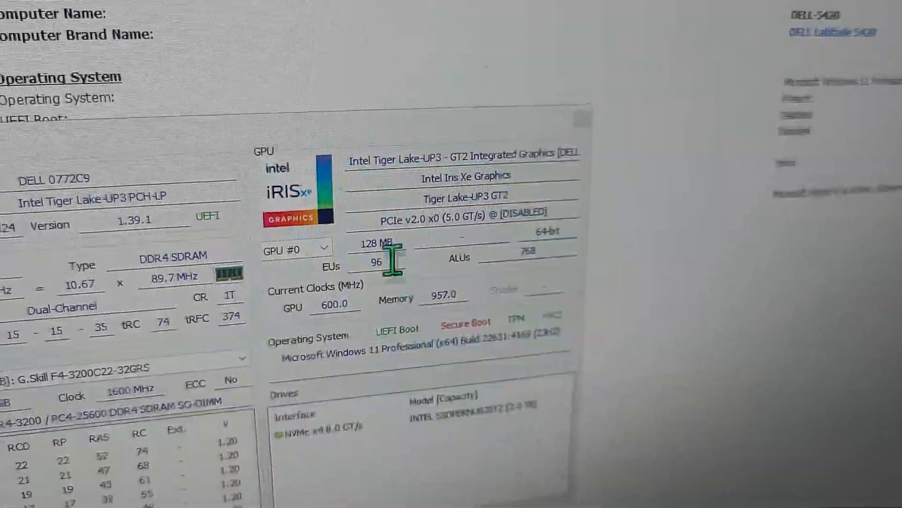
pyautogui.click(414, 263)
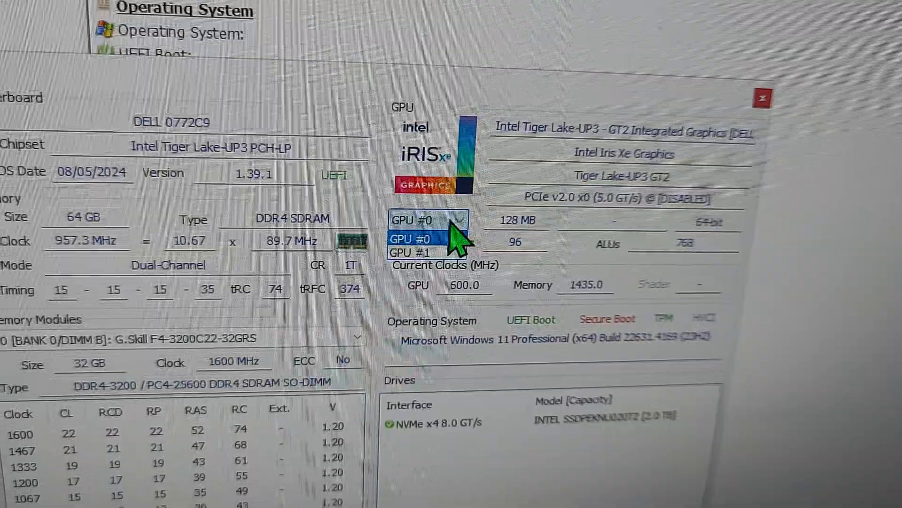
pyautogui.click(426, 245)
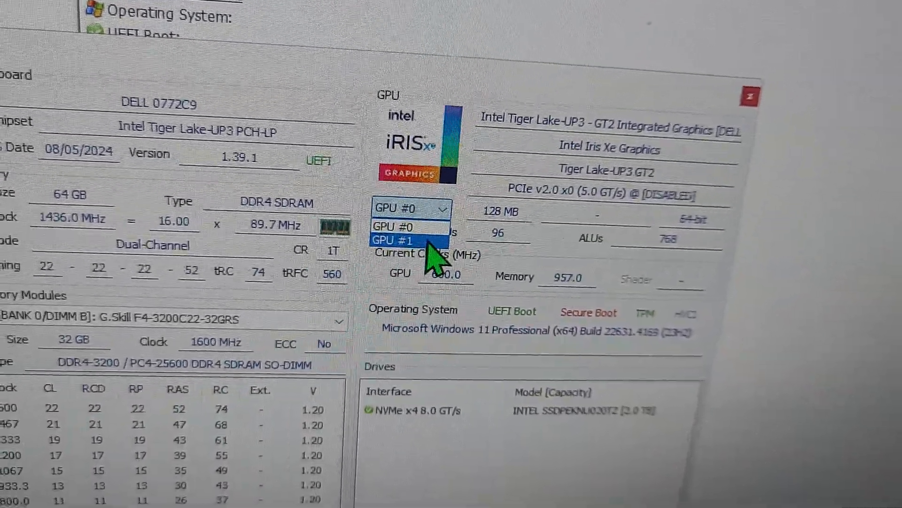
pyautogui.click(401, 240)
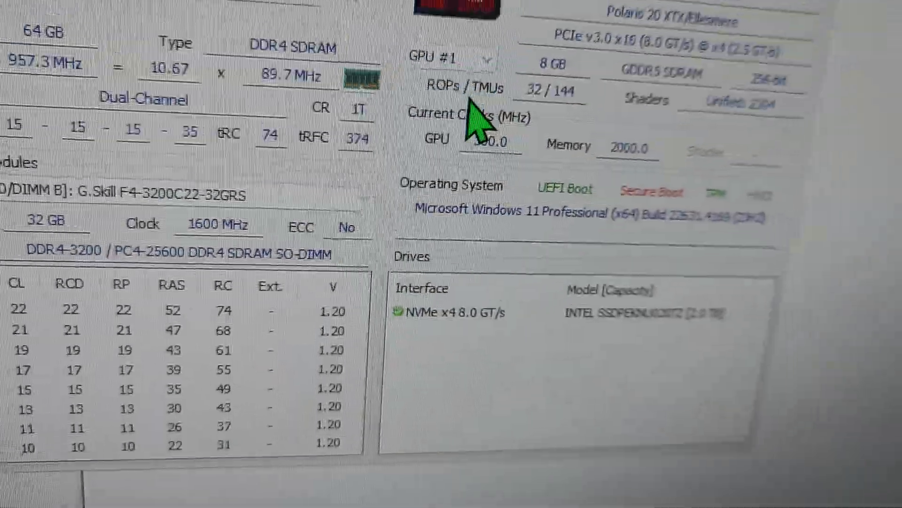